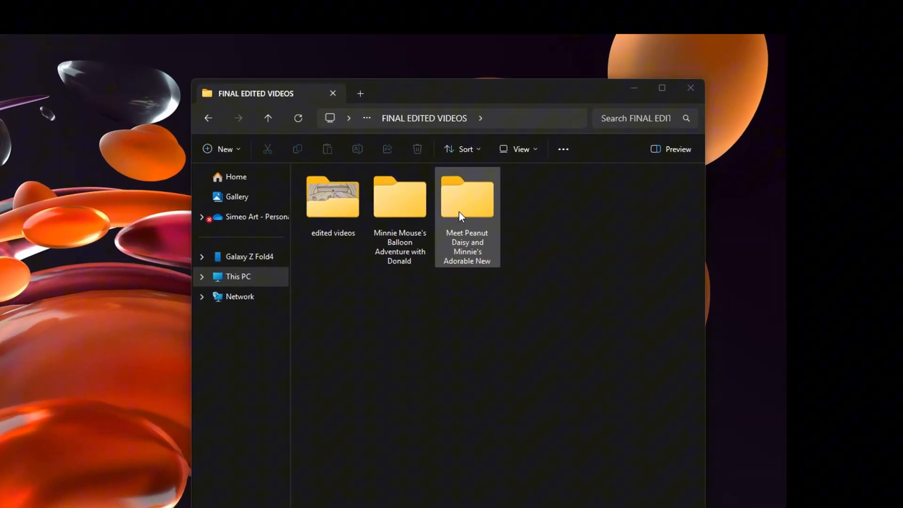
Attempt deleting the Meet Peanut folder, retry on the Item Not Found error, and move the dialog aside
right_click(467, 199)
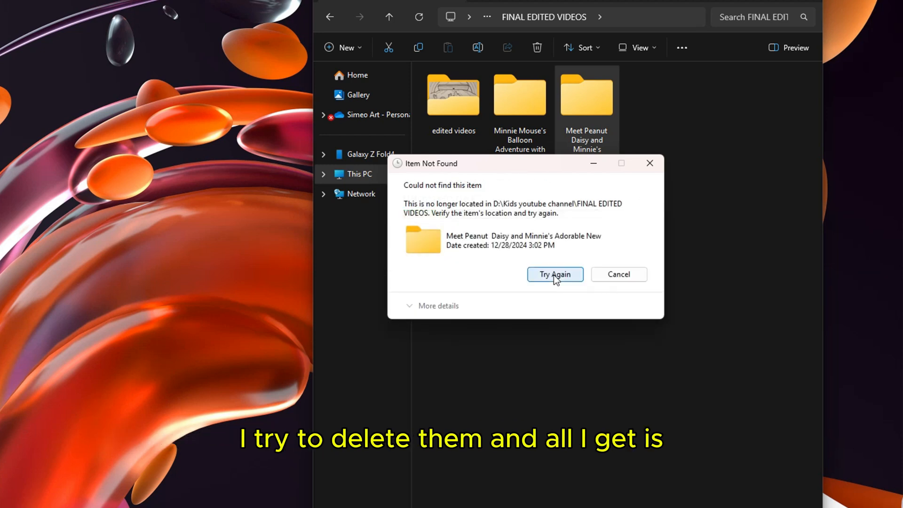
click(553, 274)
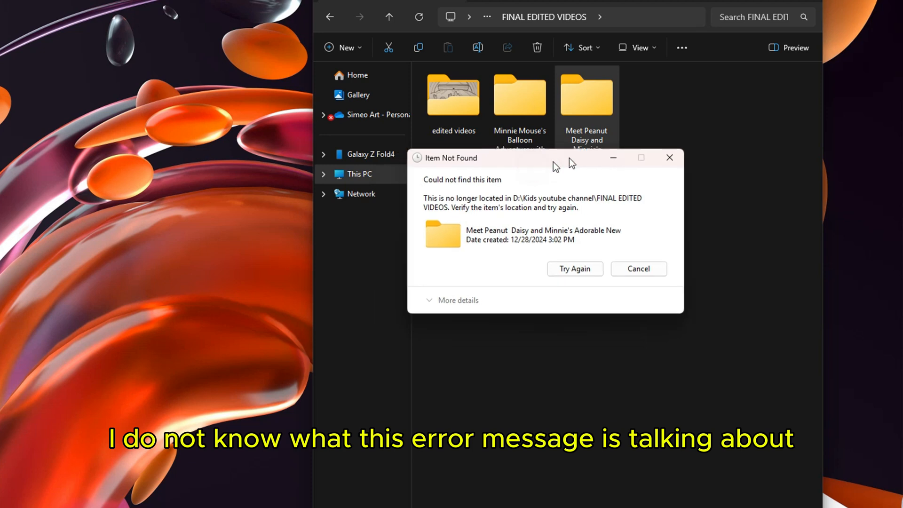
drag(496, 157, 599, 178)
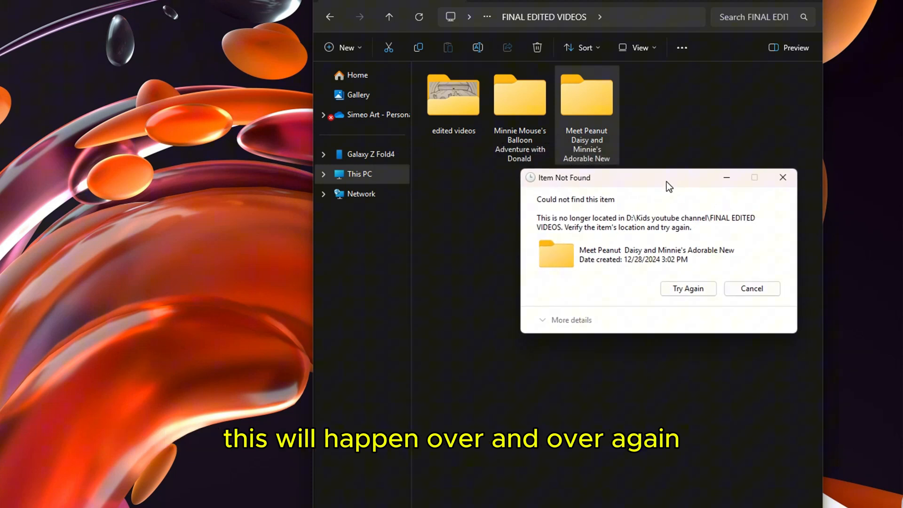
mouse_move(573, 457)
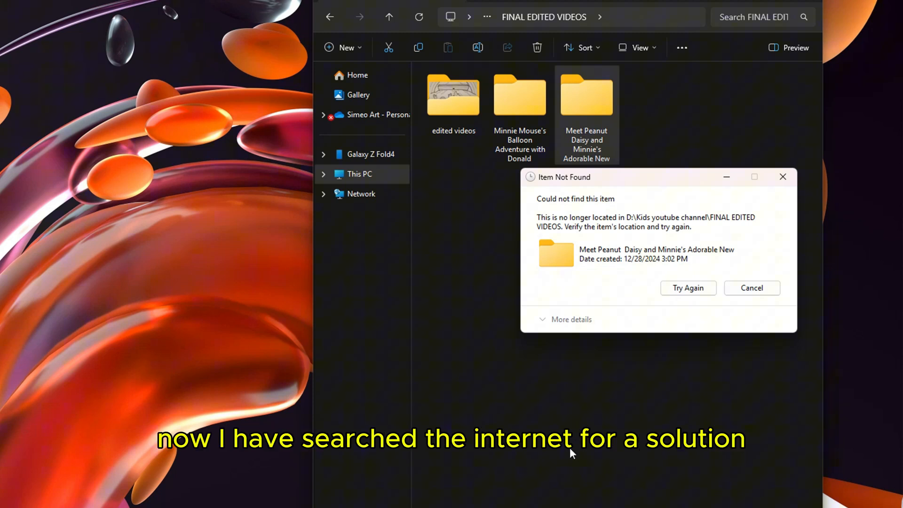
mouse_move(569, 453)
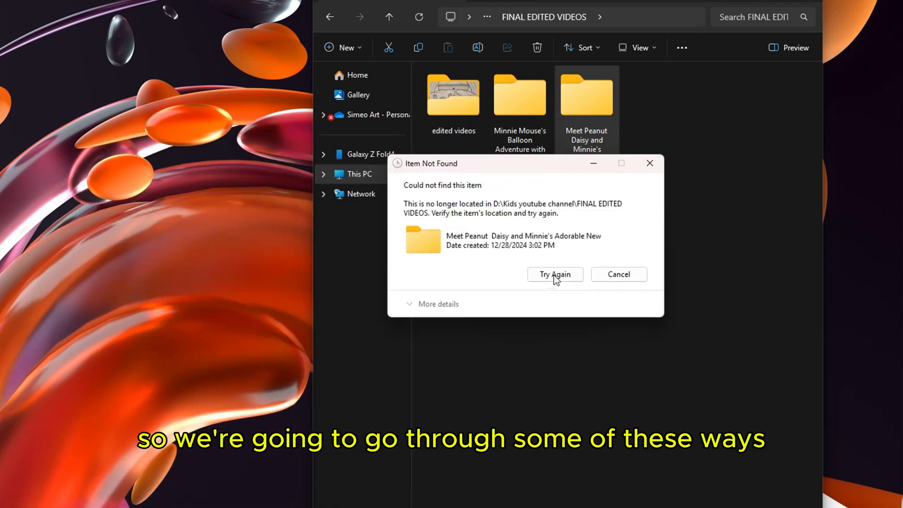
mouse_move(535, 178)
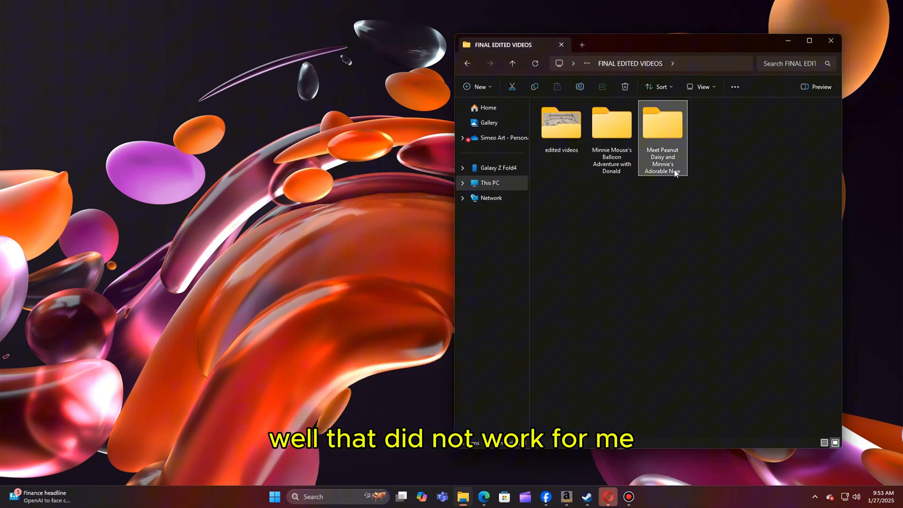
mouse_move(661, 147)
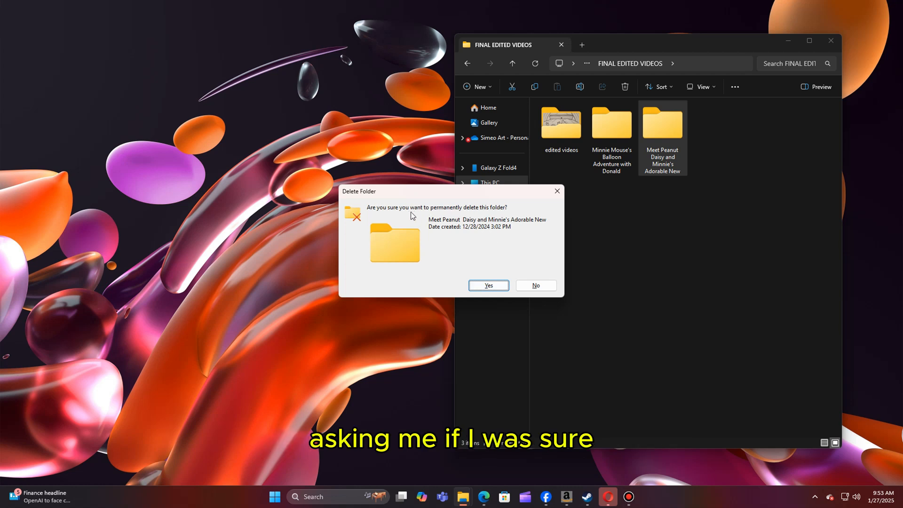
mouse_move(488, 285)
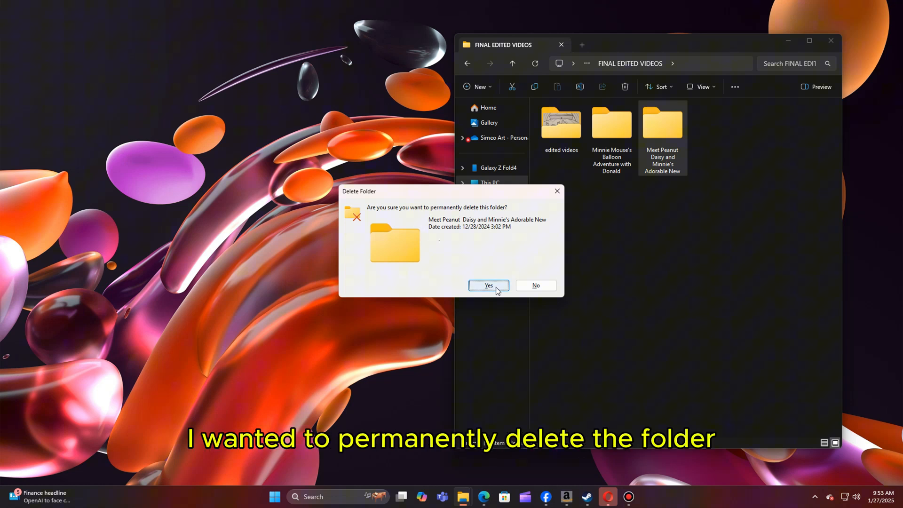
Confirm the permanent Shift+Delete of the Meet Peanut folder, which still remains afterwards
click(488, 285)
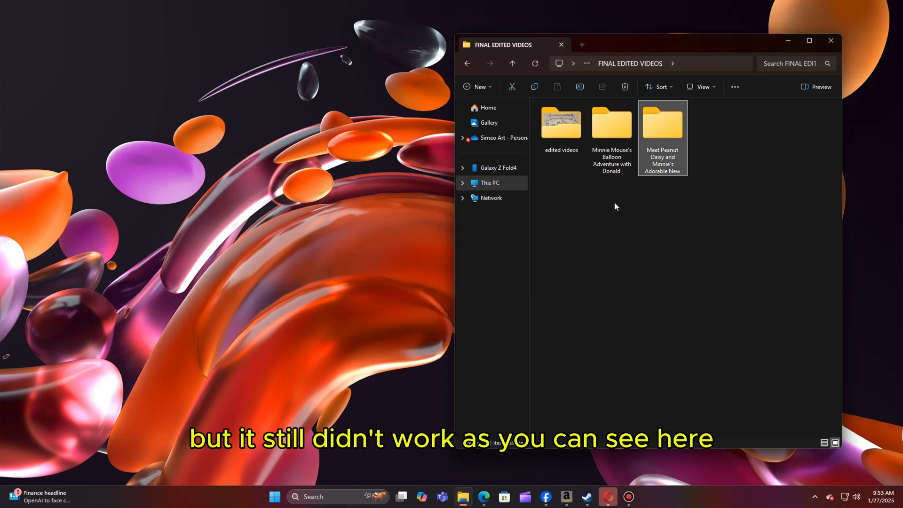
mouse_move(662, 167)
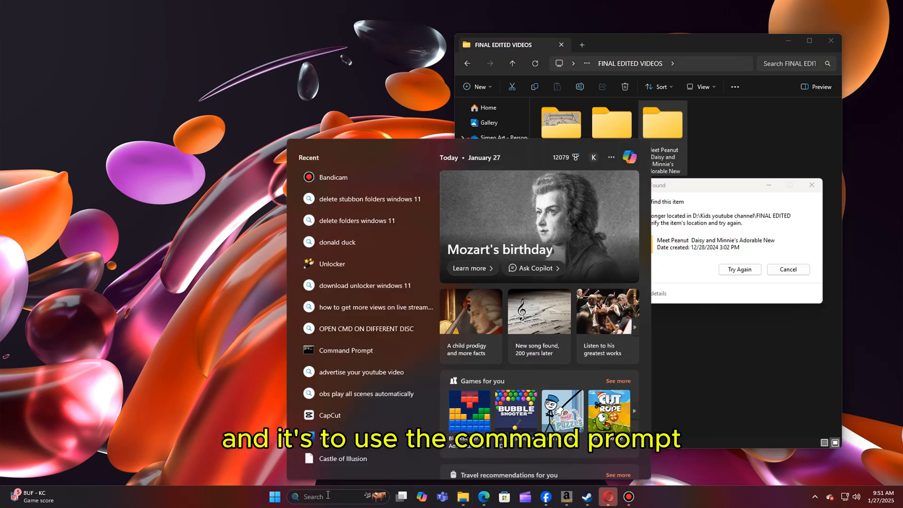
Launch Command Prompt as administrator from the system search
text(Command Prompt)
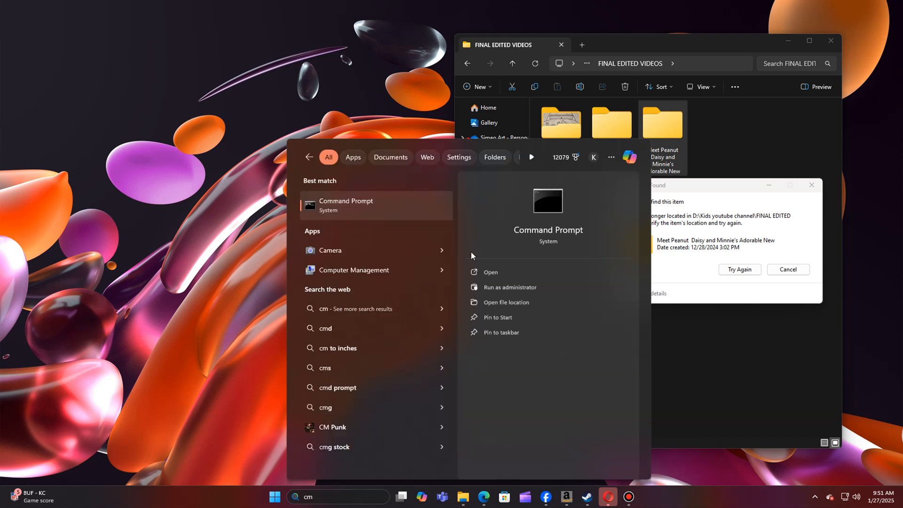
mouse_move(509, 287)
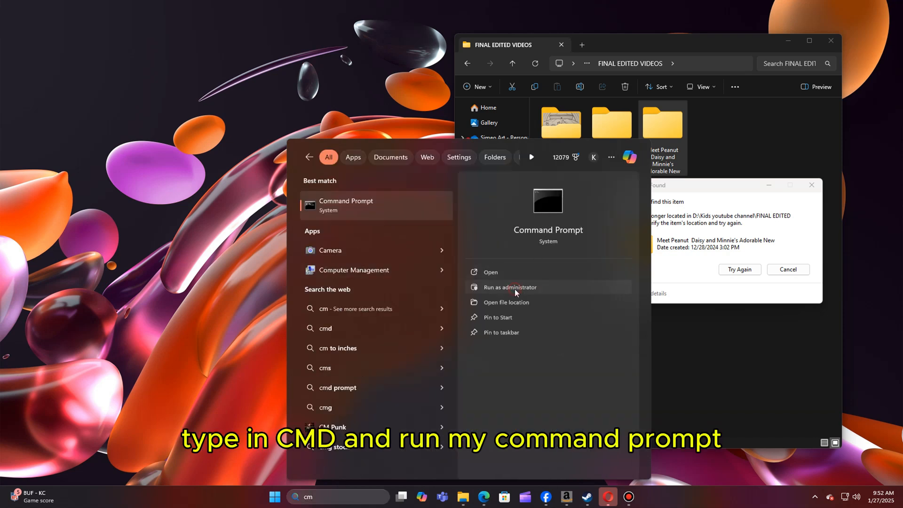
click(509, 287)
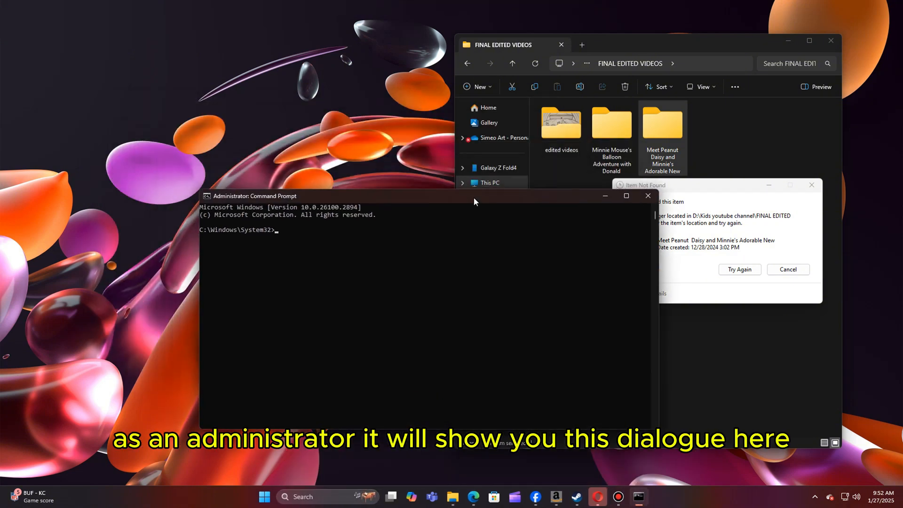
Run del /f on the Meet Peanut folder's copied full path, which reports Could Not Find
text(de)
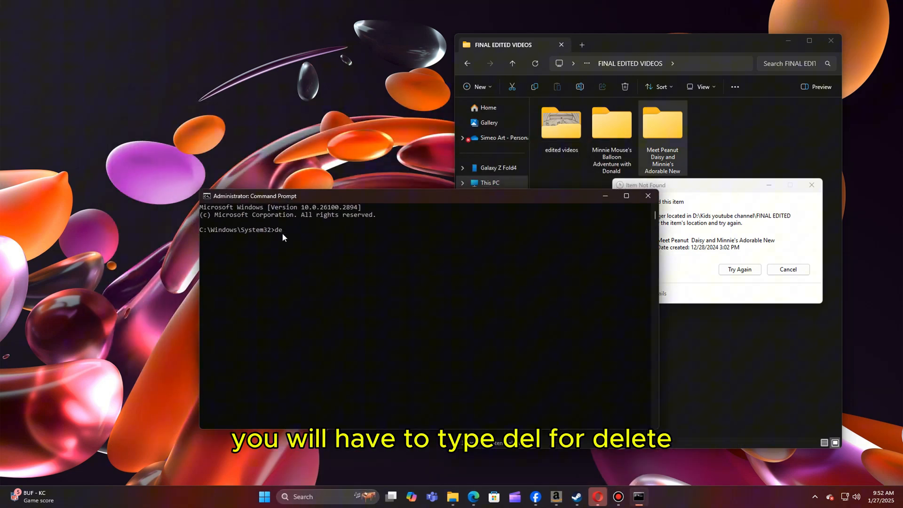
text(l /f)
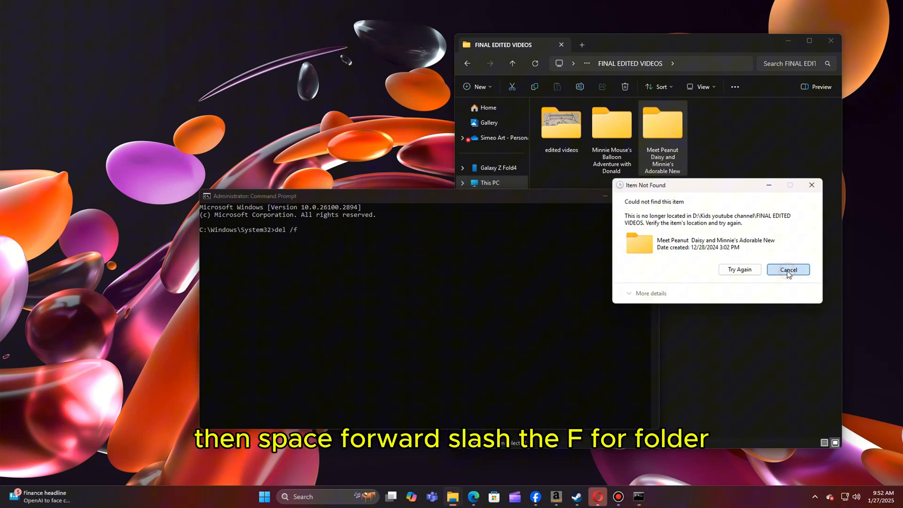
right_click(662, 121)
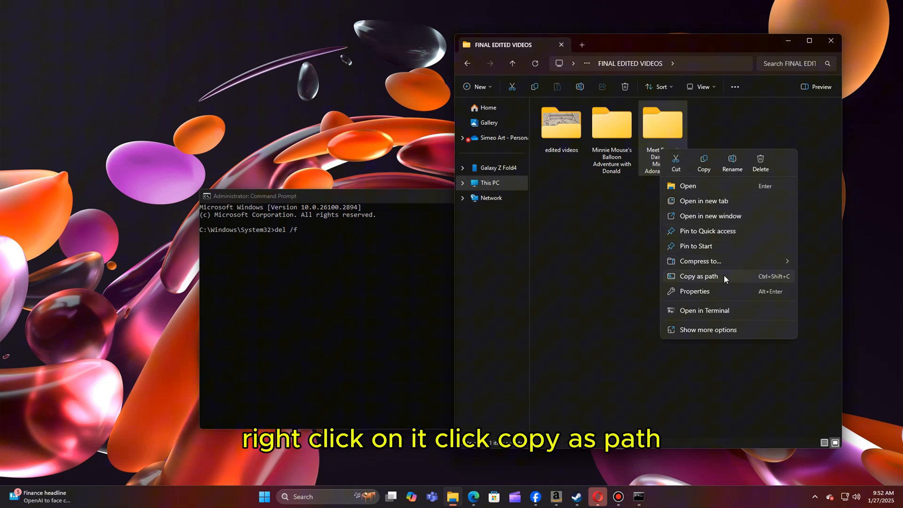
click(697, 276)
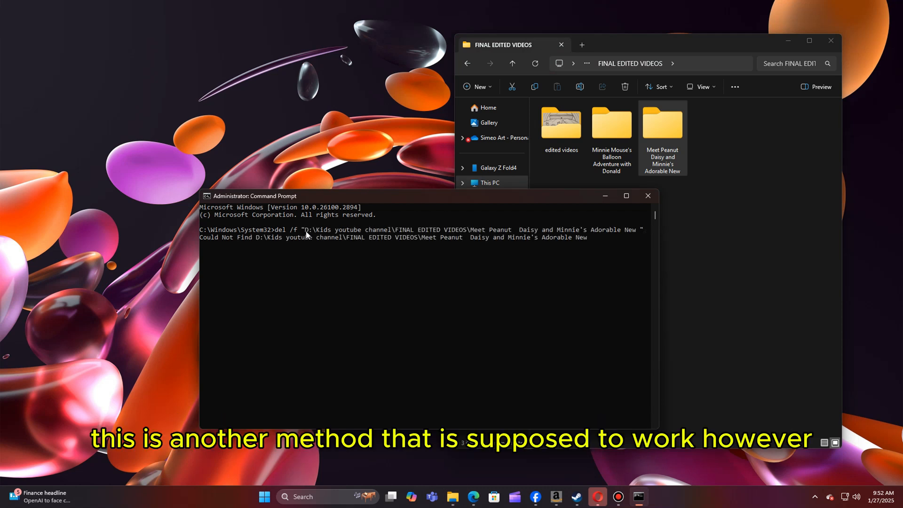
key(Return)
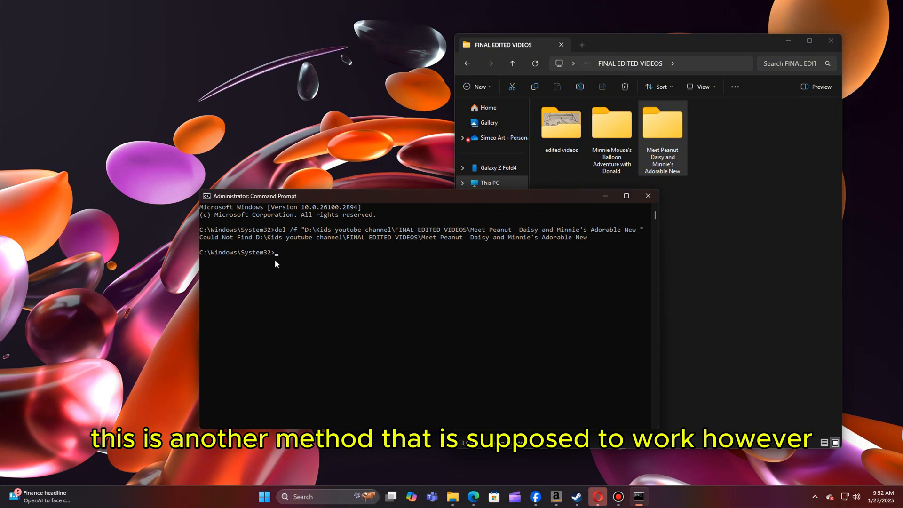
Search for 'unlocker' and reach the Uptodown download offer for Unlocker 1.9.2
click(647, 196)
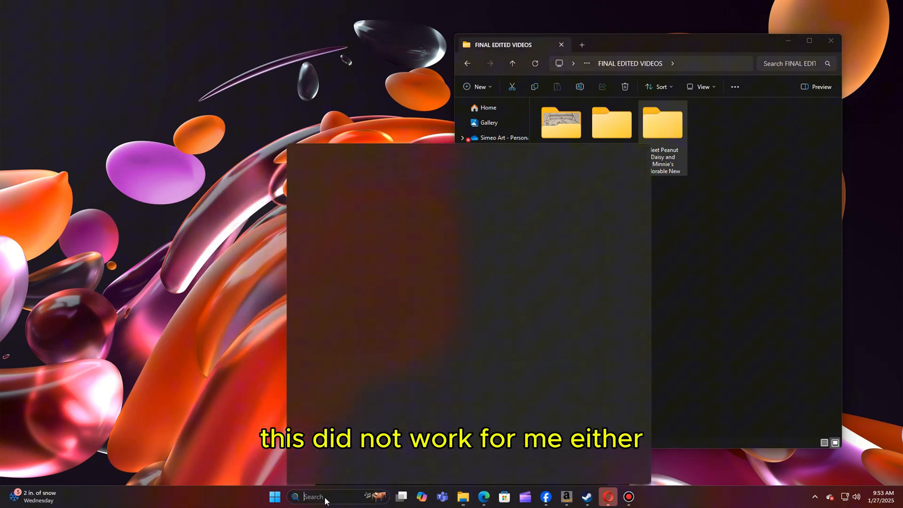
click(309, 497)
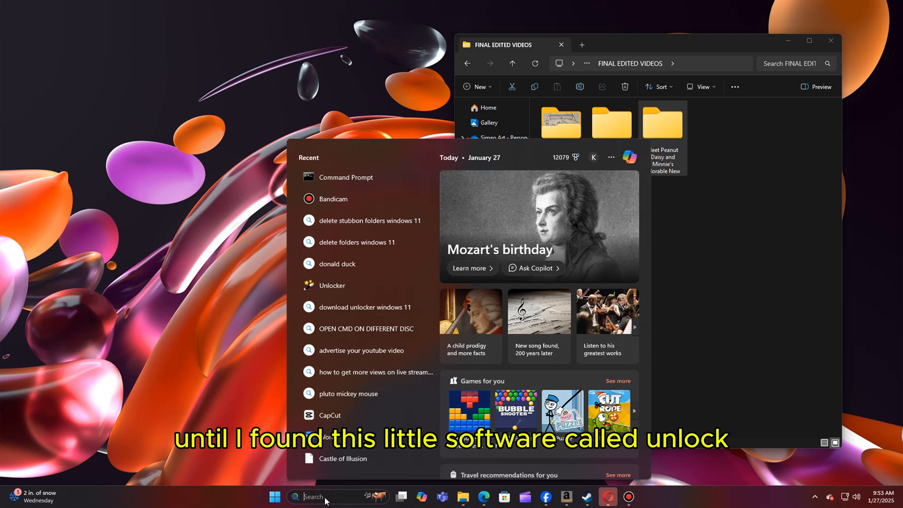
text(unlocker.en.uptodown.com/windows/download)
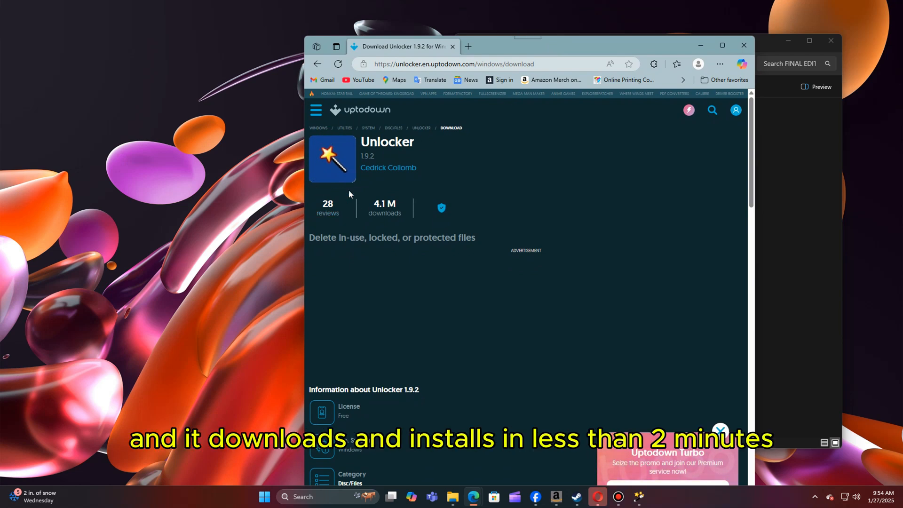
scroll(down, 3)
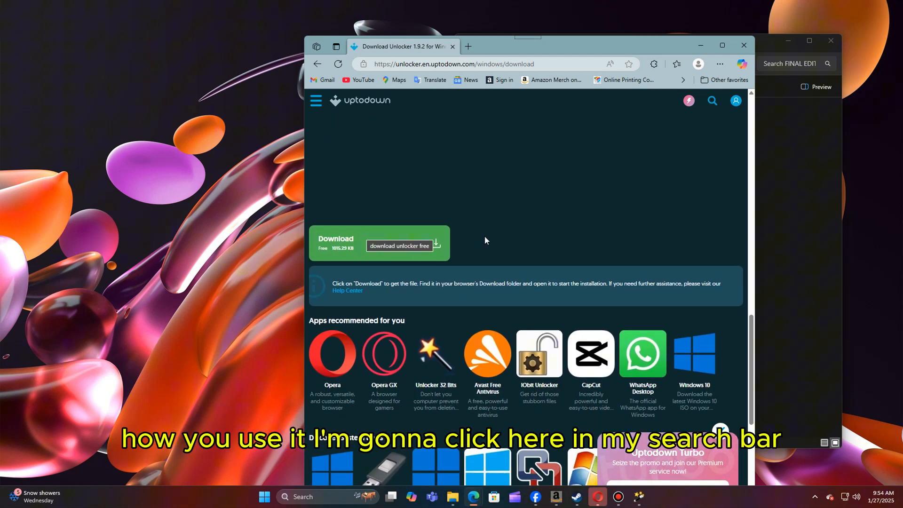
Launch Unlocker and select the Minnie Mouse's Balloon Adventure folder under FINAL EDITED VIDEOS
click(325, 497)
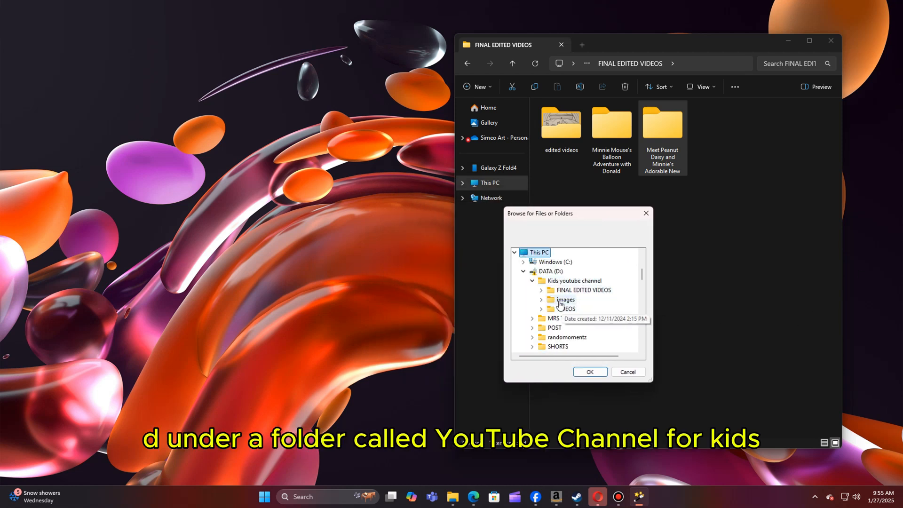
click(532, 290)
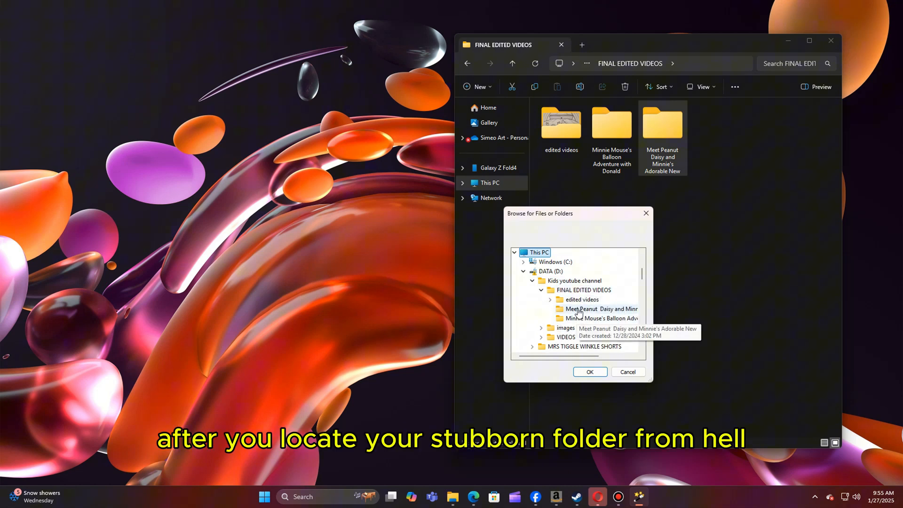
mouse_move(599, 319)
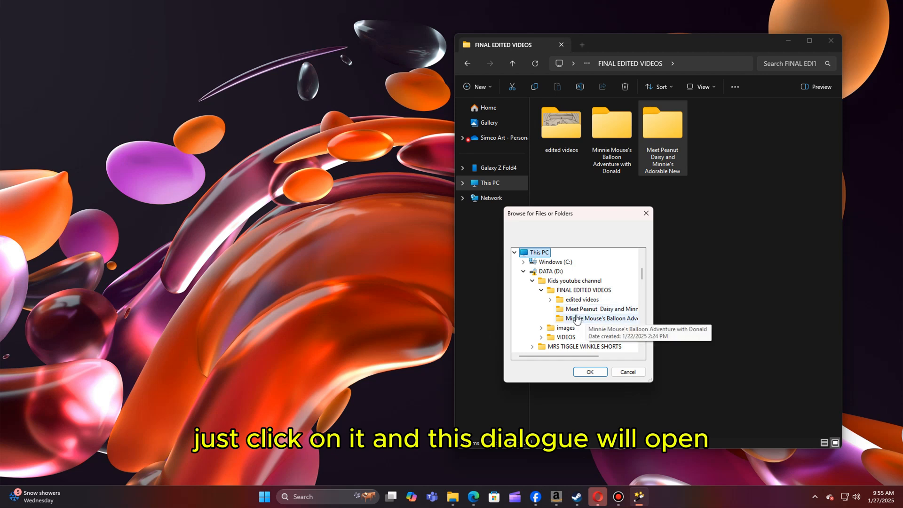
click(588, 371)
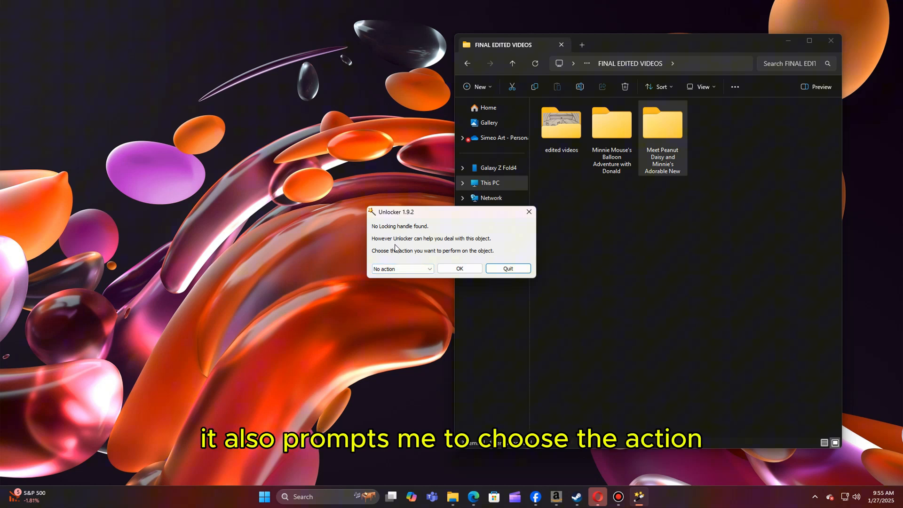
mouse_move(466, 247)
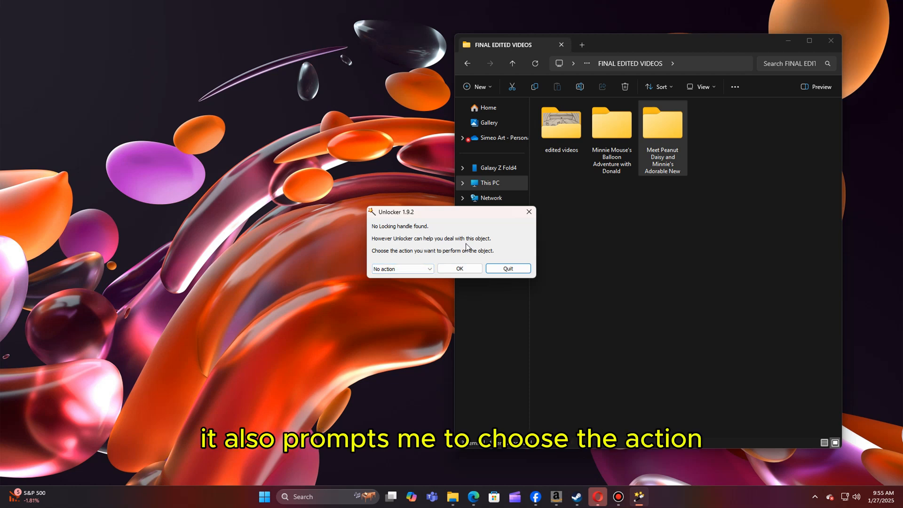
mouse_move(406, 255)
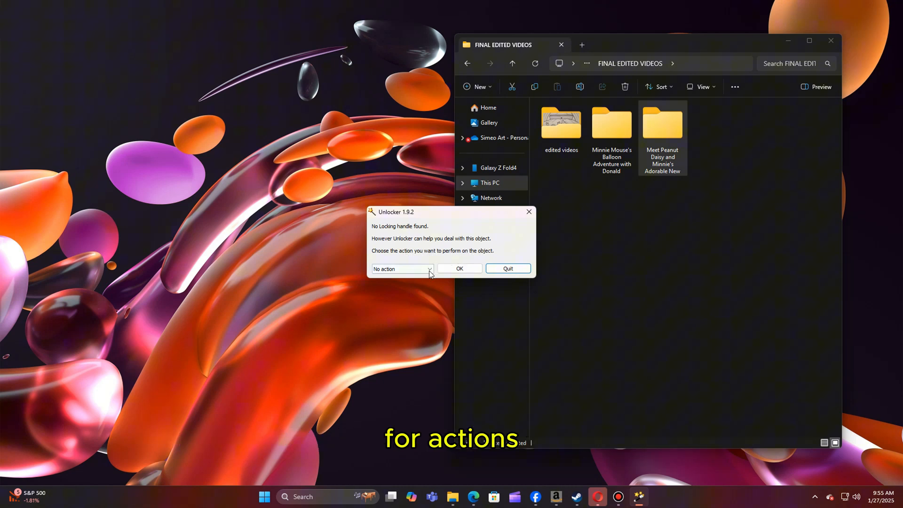
Choose Delete as the Unlocker action and carry out the folder deletion
click(402, 268)
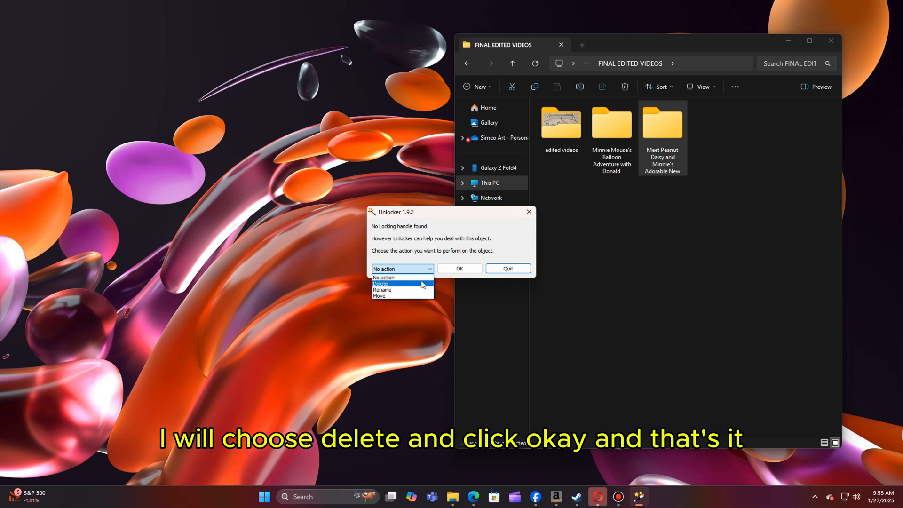
click(378, 283)
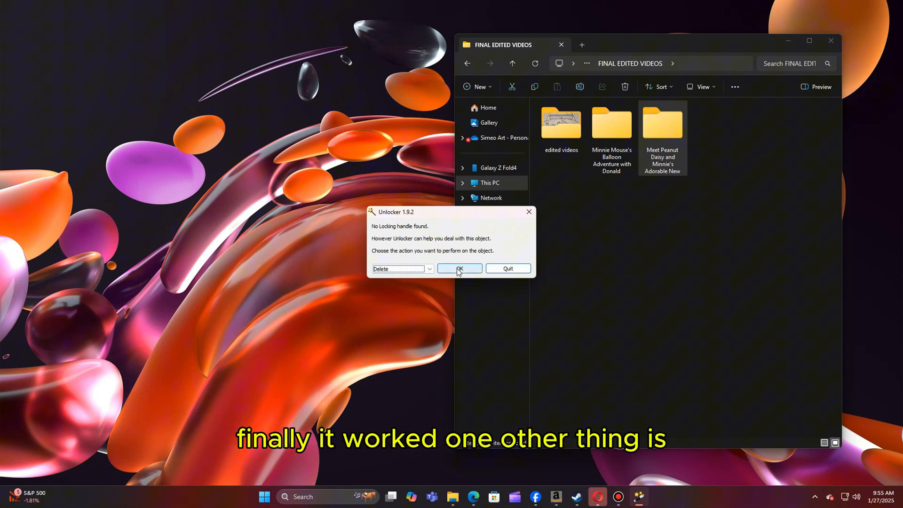
click(459, 268)
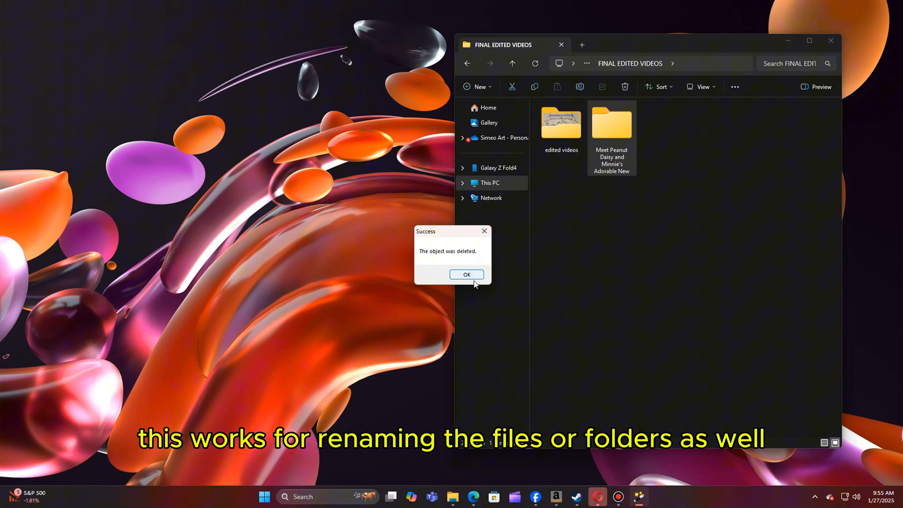
Dismiss the success message and try renaming the remaining Meet Peanut folder, leaving its name unchanged
click(466, 273)
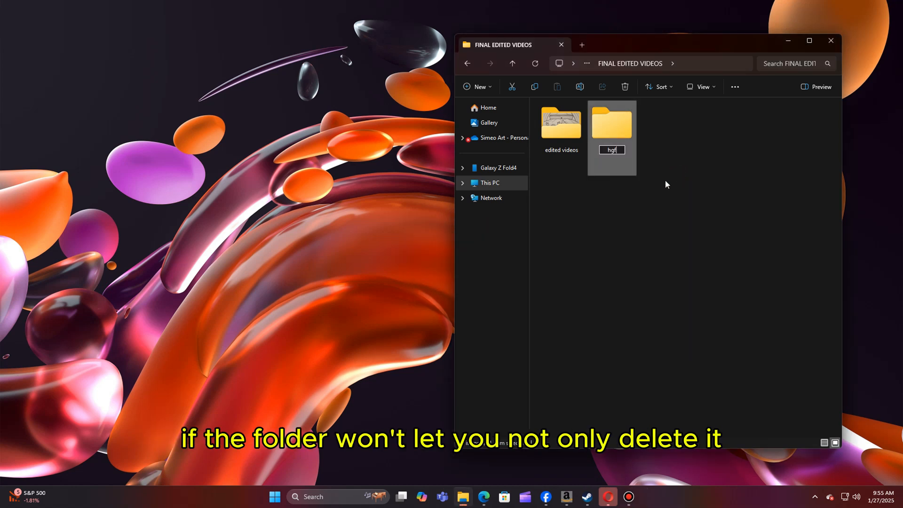
key(Return)
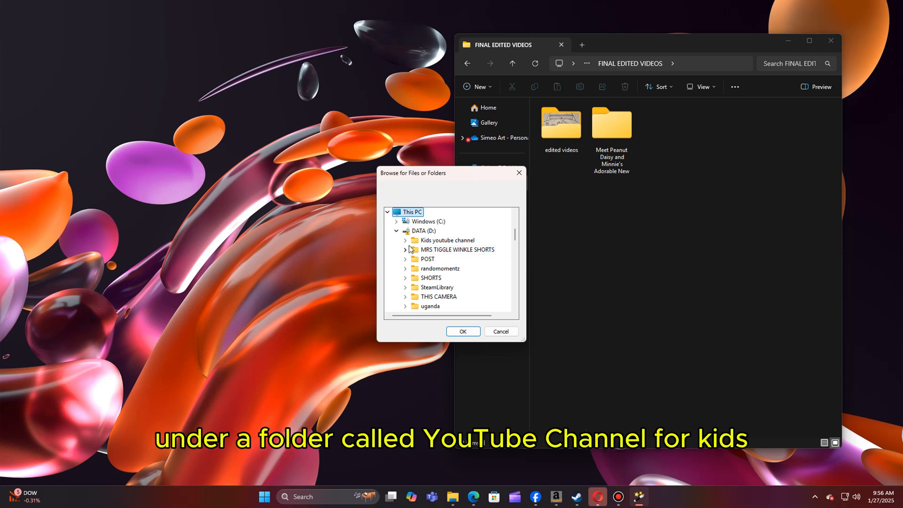
In Unlocker, select the Meet Peanut Daisy and Minnie folder under Kids youtube channel and confirm it
click(406, 240)
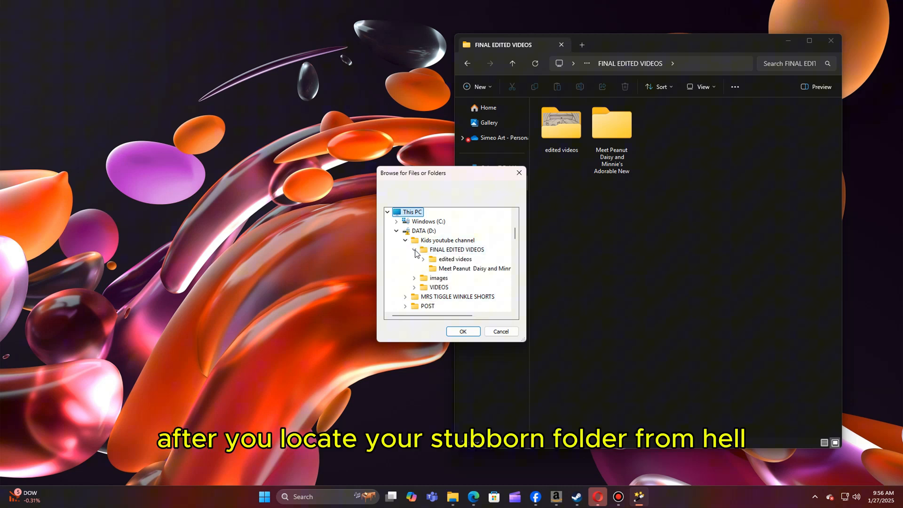
click(470, 268)
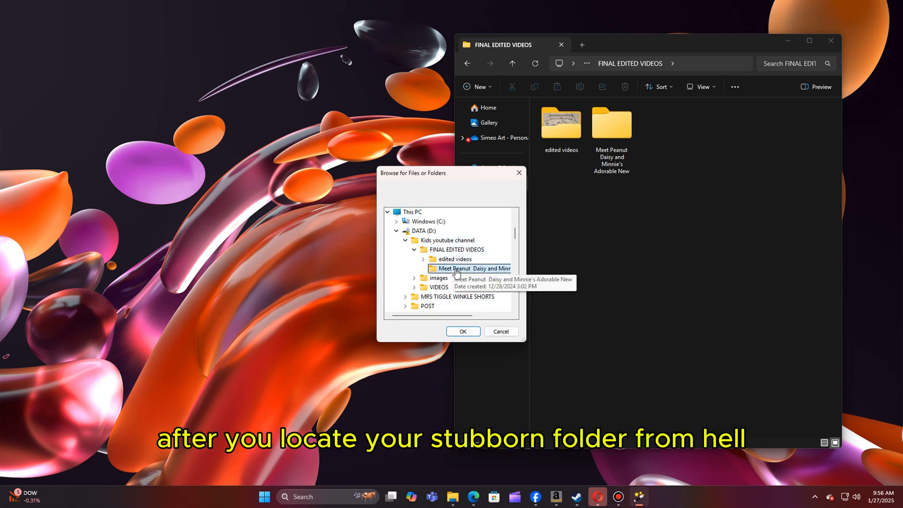
click(463, 331)
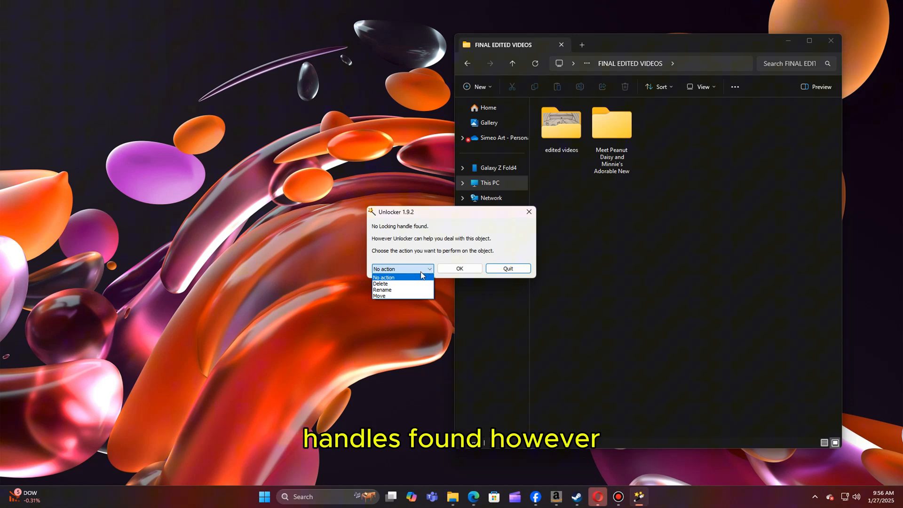
Choose Delete as the action and remove the folder, leaving only edited videos
click(380, 283)
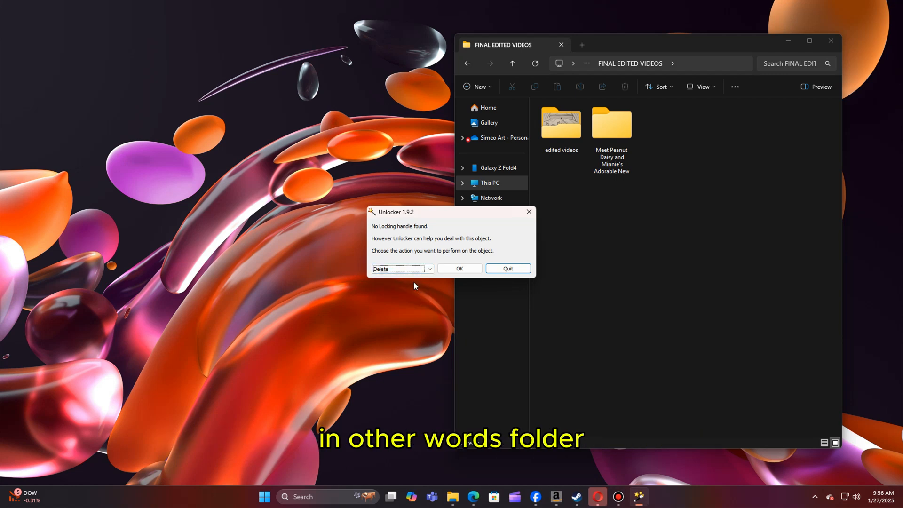
mouse_move(459, 268)
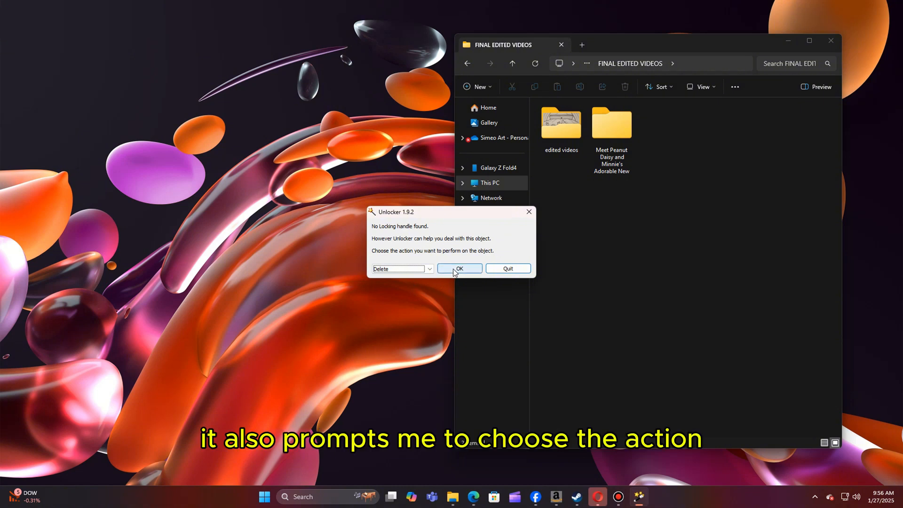
click(459, 268)
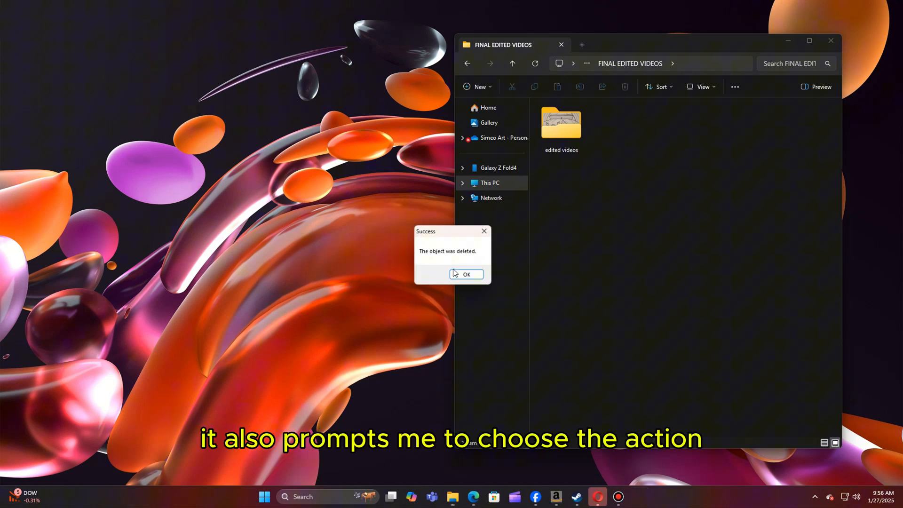
mouse_move(453, 237)
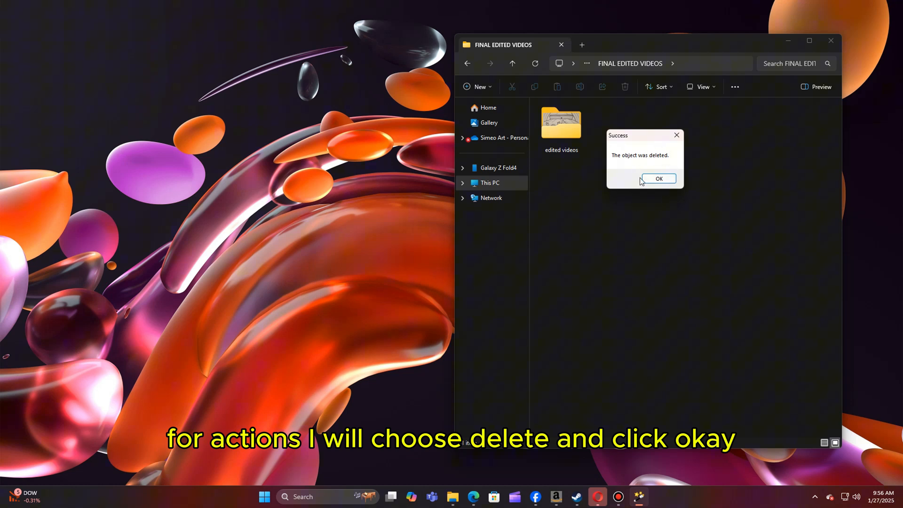
Dismiss the deletion success notice, leaving FINAL EDITED VIDEOS with only the edited videos folder
click(658, 179)
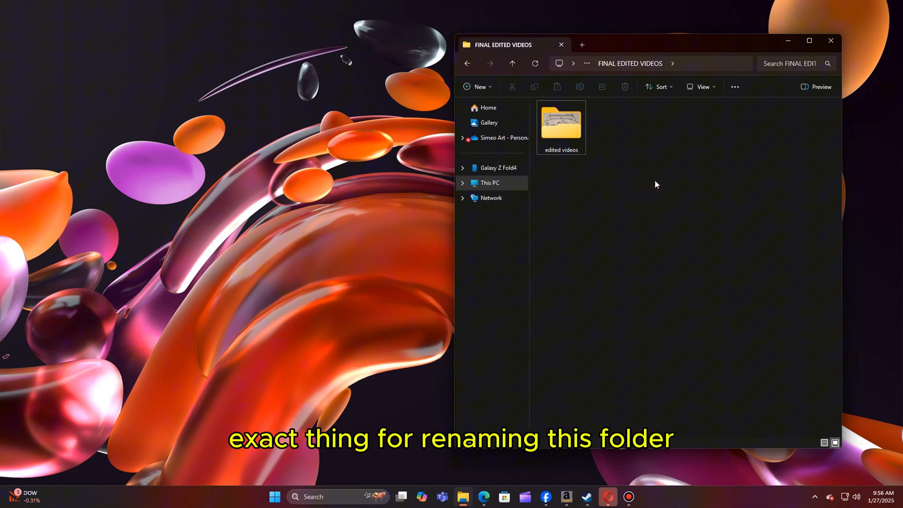
mouse_move(553, 274)
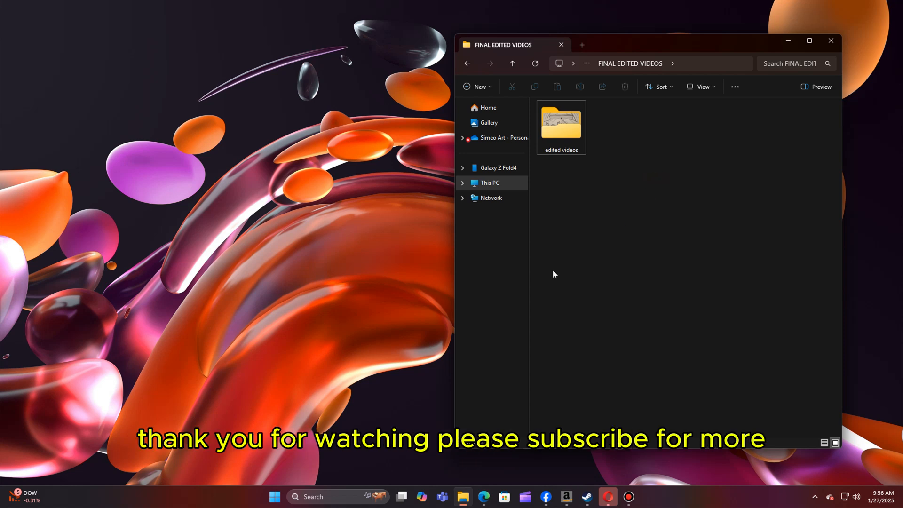